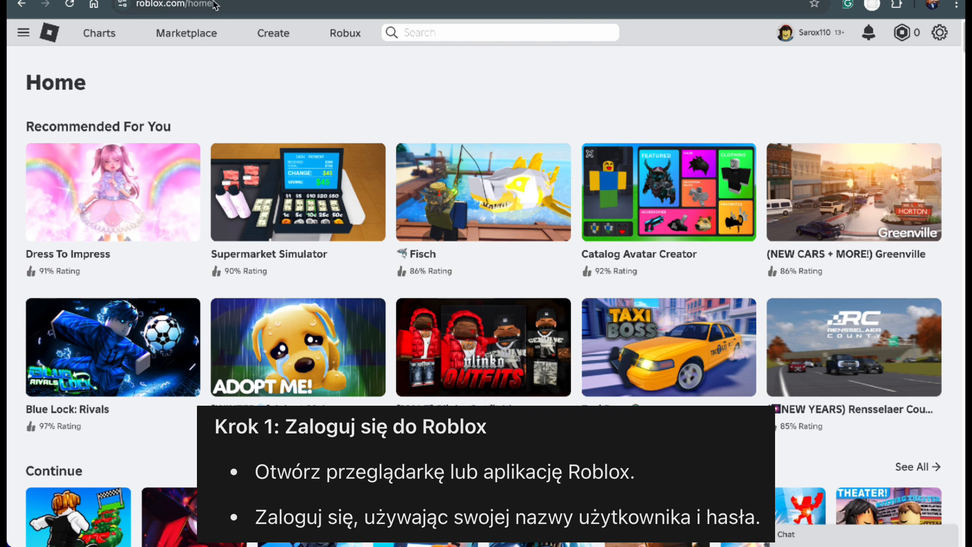
{"action": "mouse_move", "coordinate": [825, 56]}
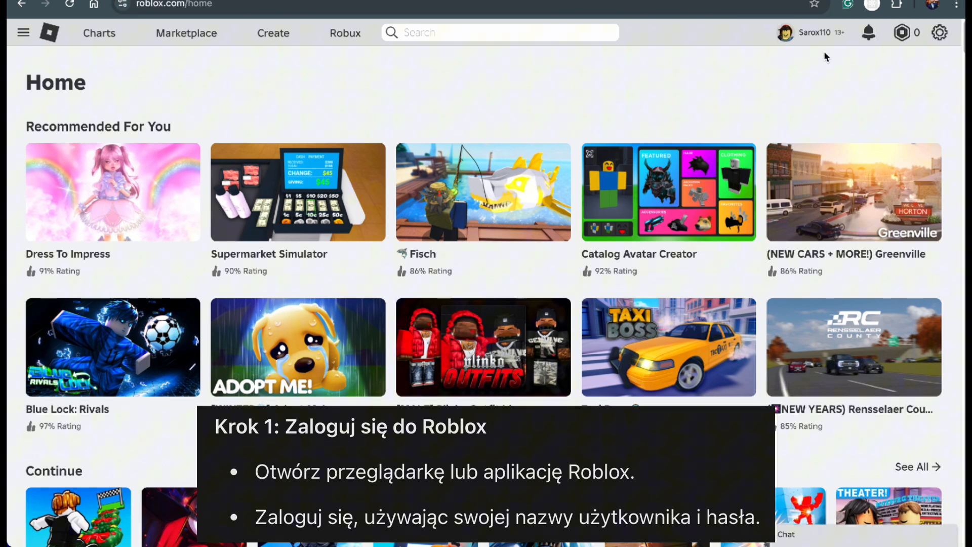
{"action": "mouse_move", "coordinate": [868, 70]}
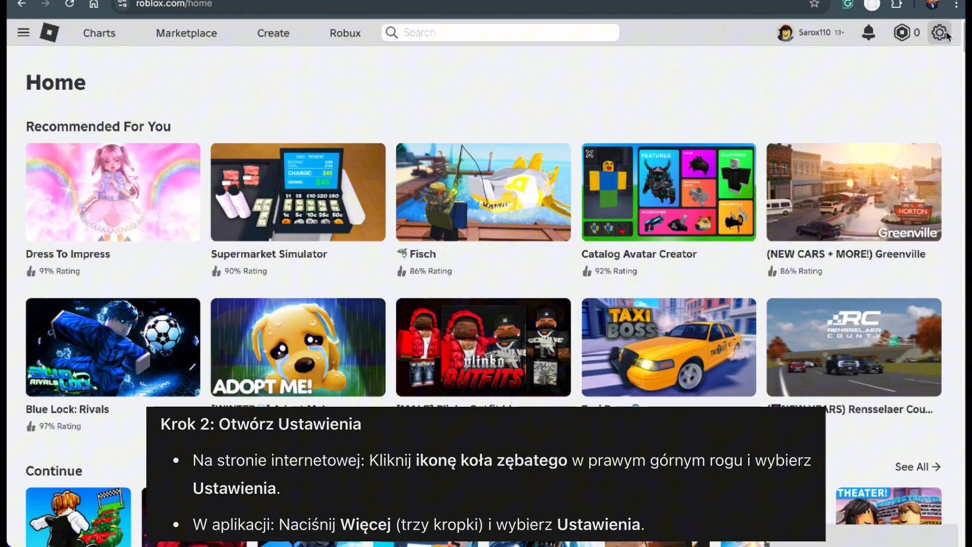
Open Settings from the website's gear menu, then from the app's More pages.
{"action": "left_click", "coordinate": [938, 32]}
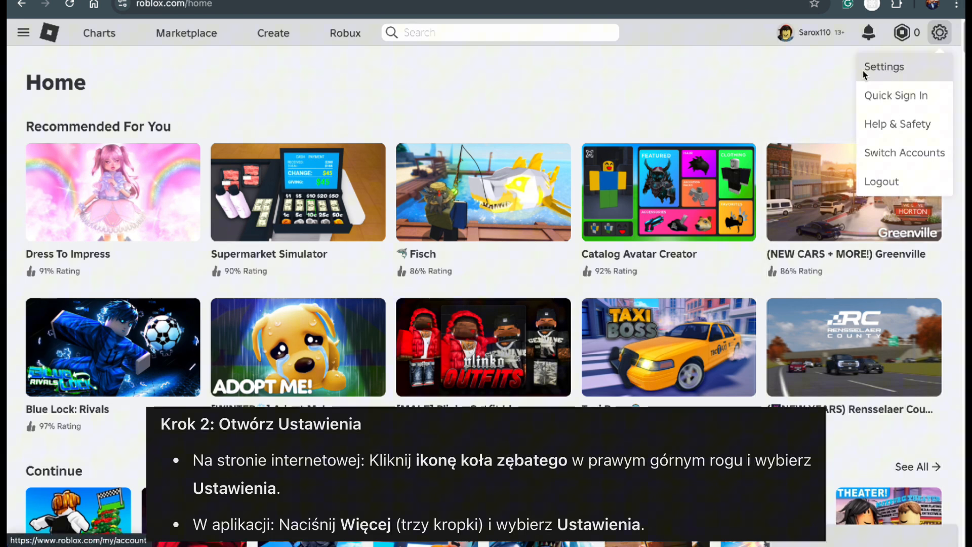
{"action": "left_click", "coordinate": [884, 66]}
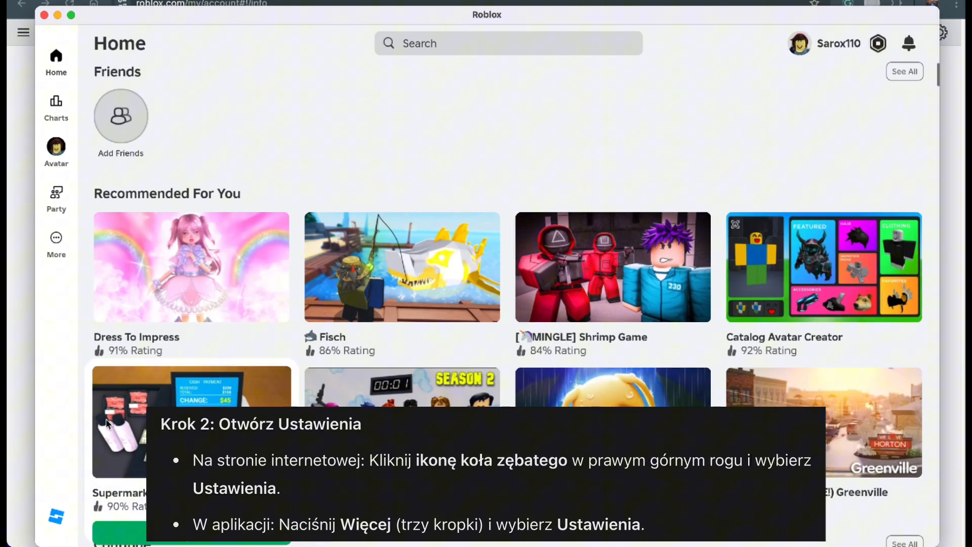
{"action": "left_click", "coordinate": [56, 242]}
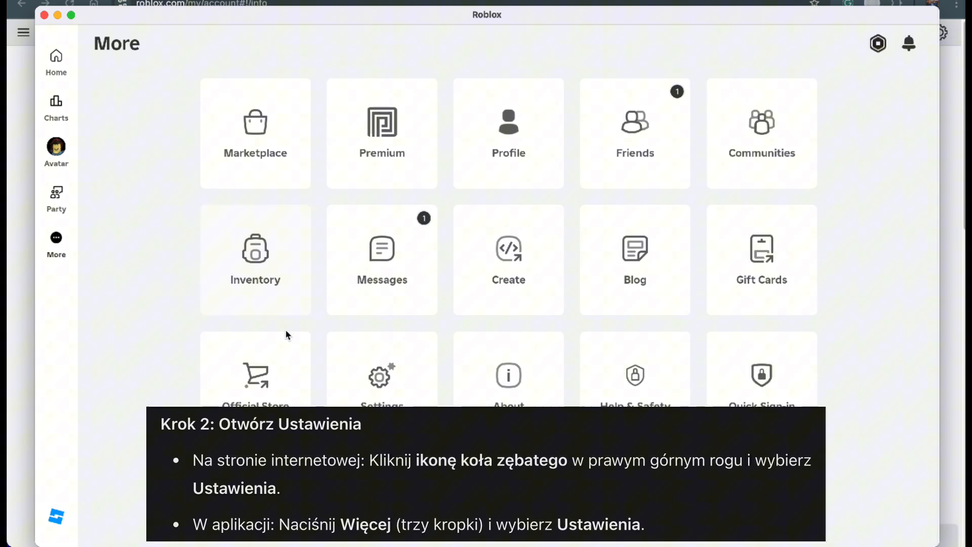
{"action": "left_click", "coordinate": [382, 370]}
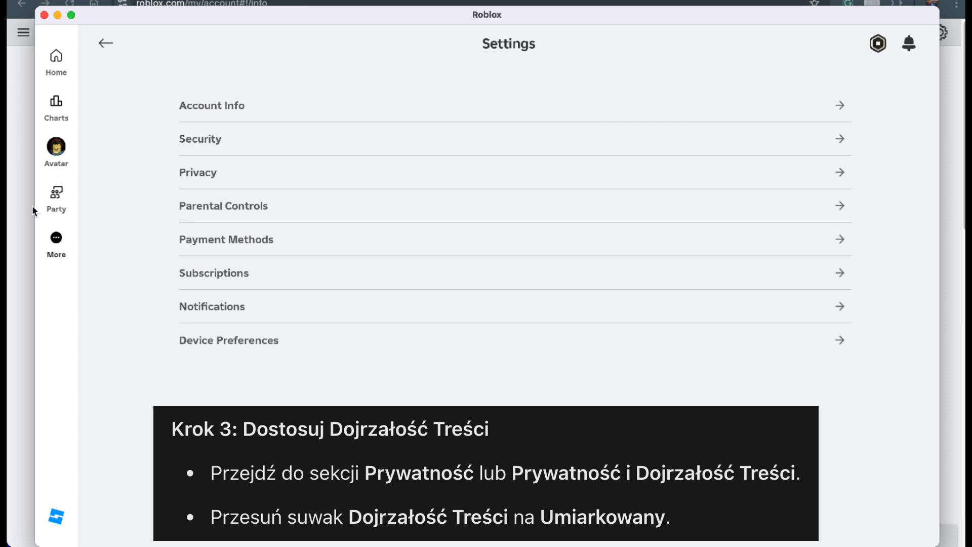
Open Privacy & content maturity and view Content maturity, set to Moderate.
{"action": "left_click", "coordinate": [198, 172]}
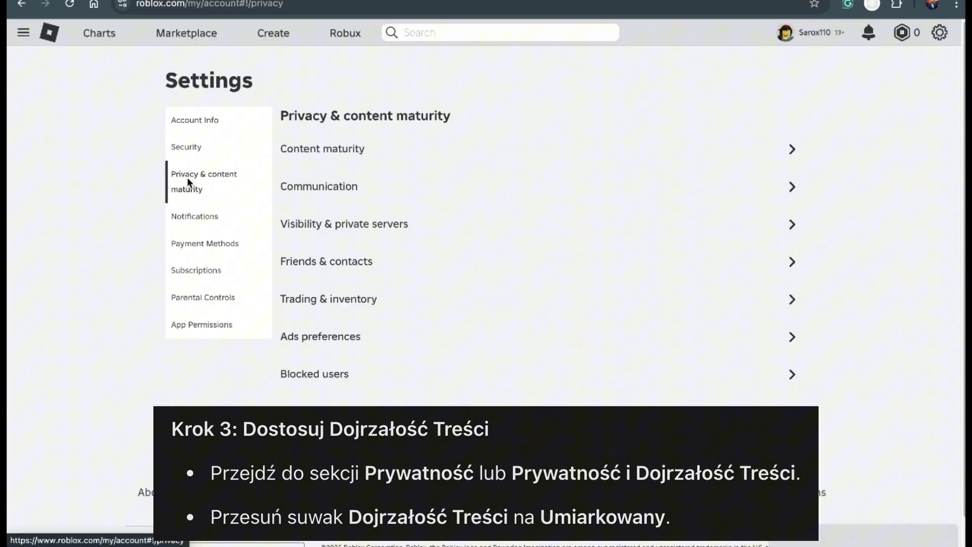
{"action": "mouse_move", "coordinate": [214, 185]}
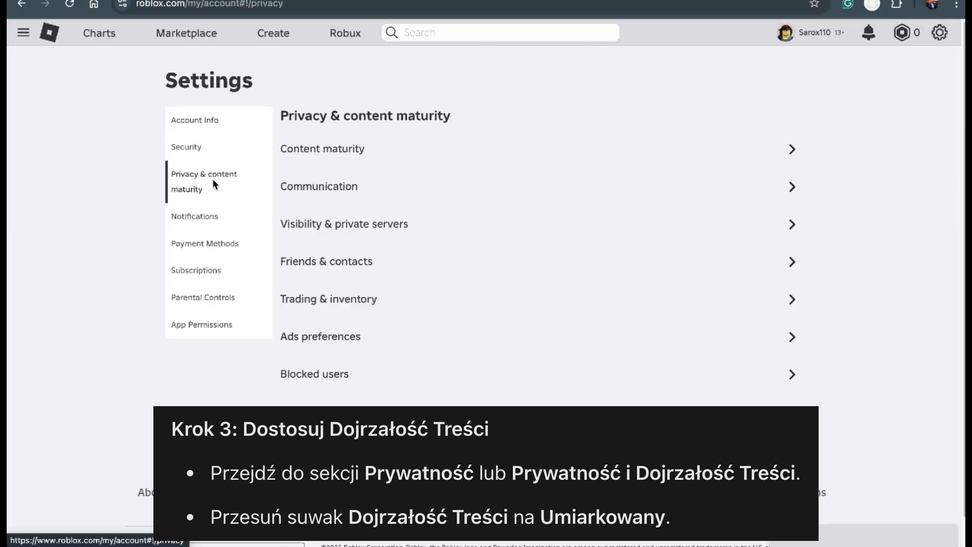
{"action": "mouse_move", "coordinate": [210, 180]}
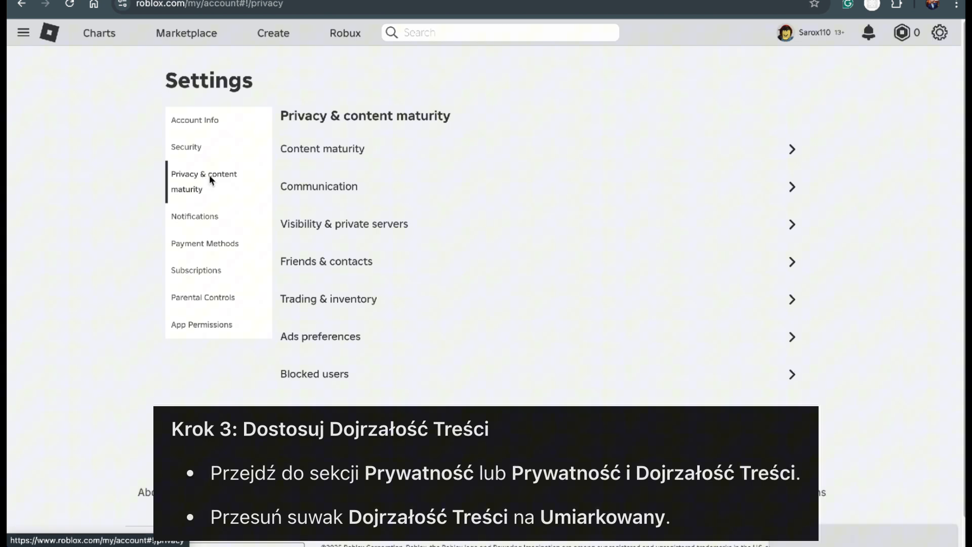
{"action": "mouse_move", "coordinate": [439, 155]}
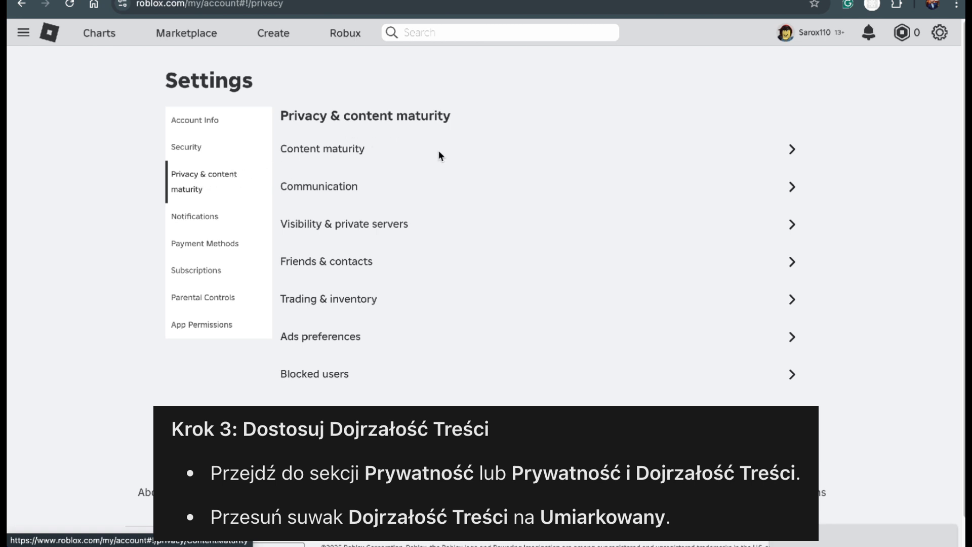
{"action": "left_click", "coordinate": [322, 149]}
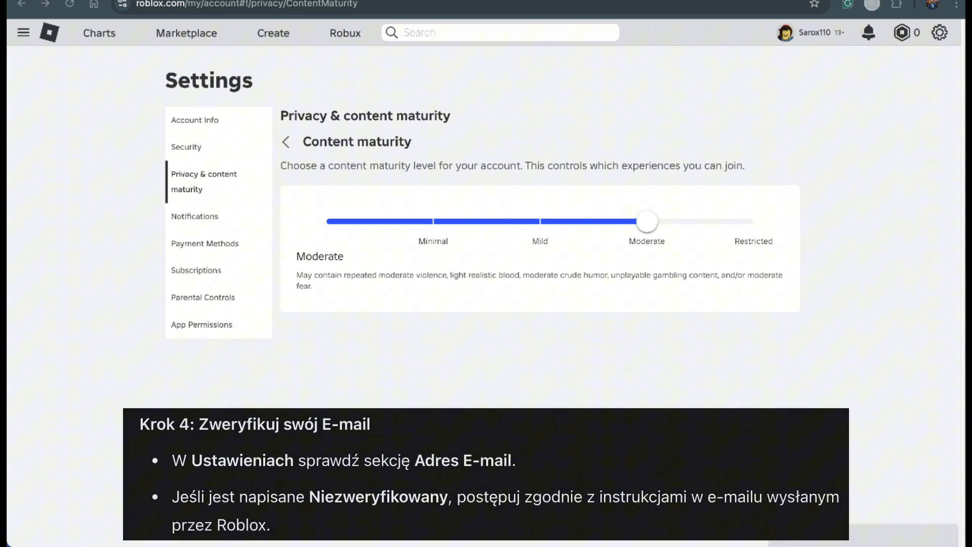
{"action": "mouse_move", "coordinate": [296, 168]}
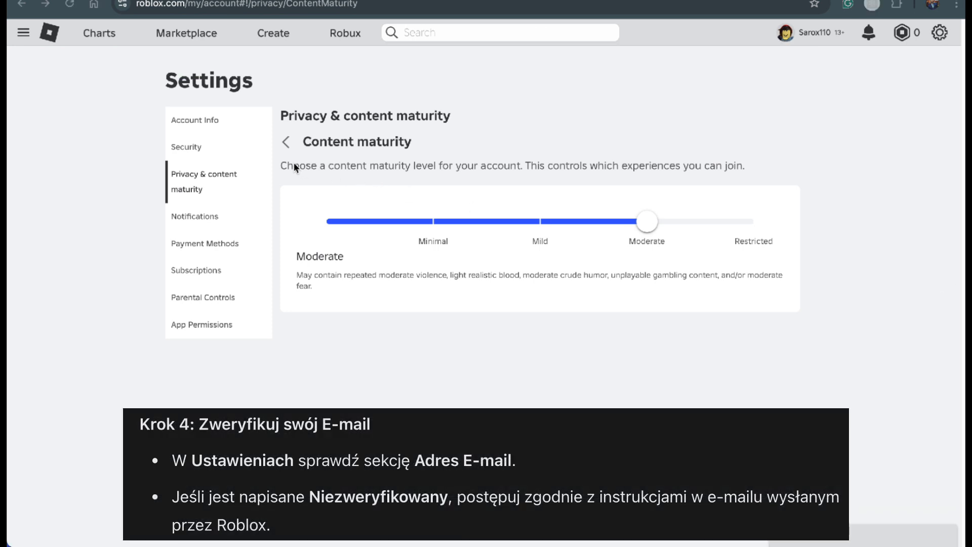
Open Account Info and check the email address shows Verified.
{"action": "left_click", "coordinate": [195, 119]}
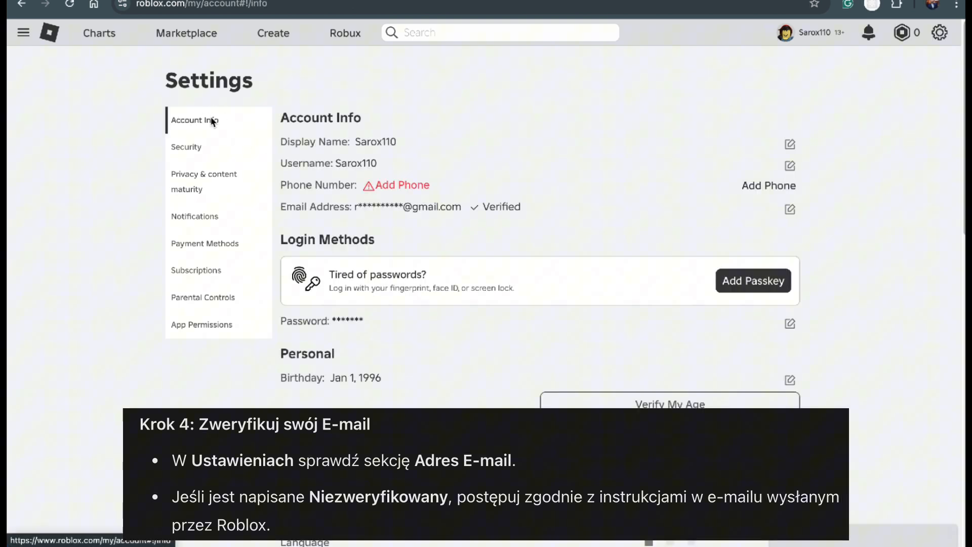
{"action": "mouse_move", "coordinate": [505, 207]}
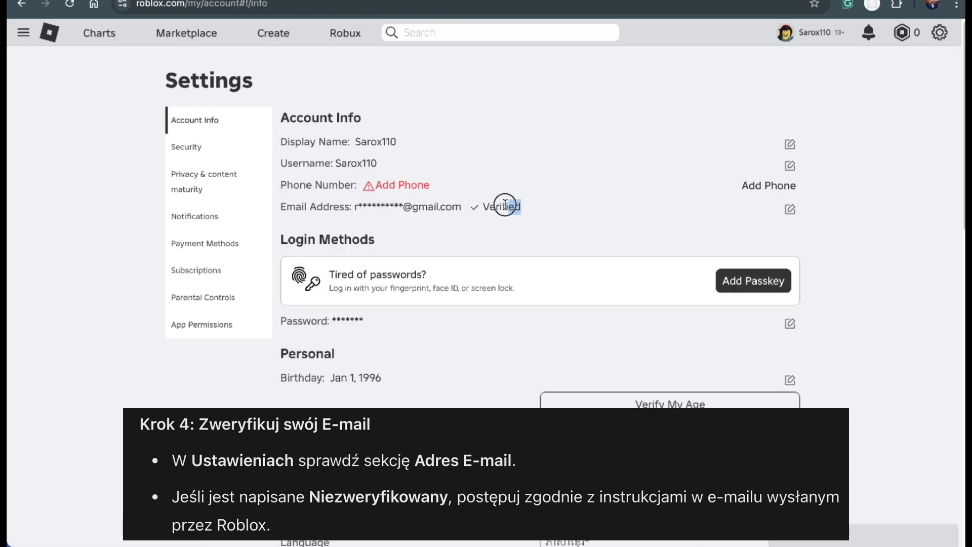
{"action": "double_click", "coordinate": [502, 206]}
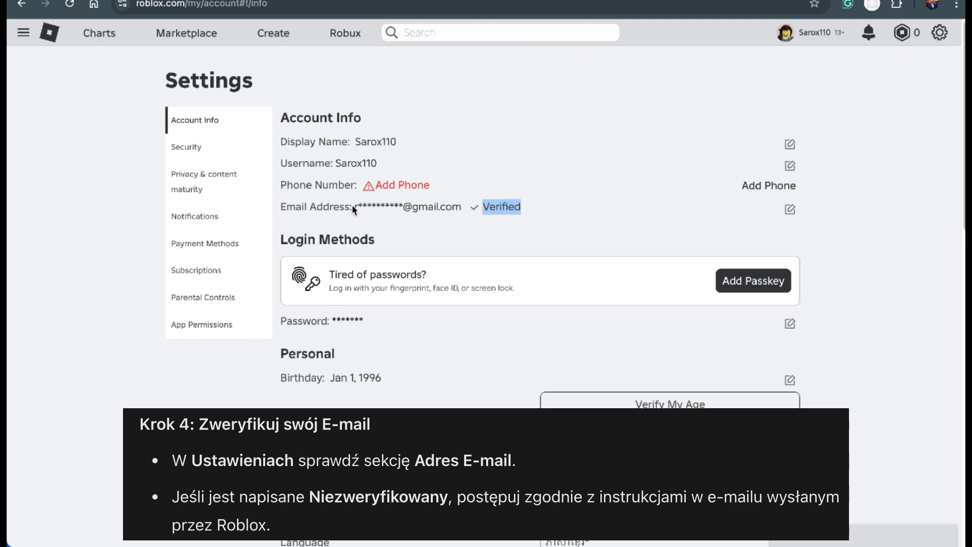
{"action": "mouse_move", "coordinate": [572, 221]}
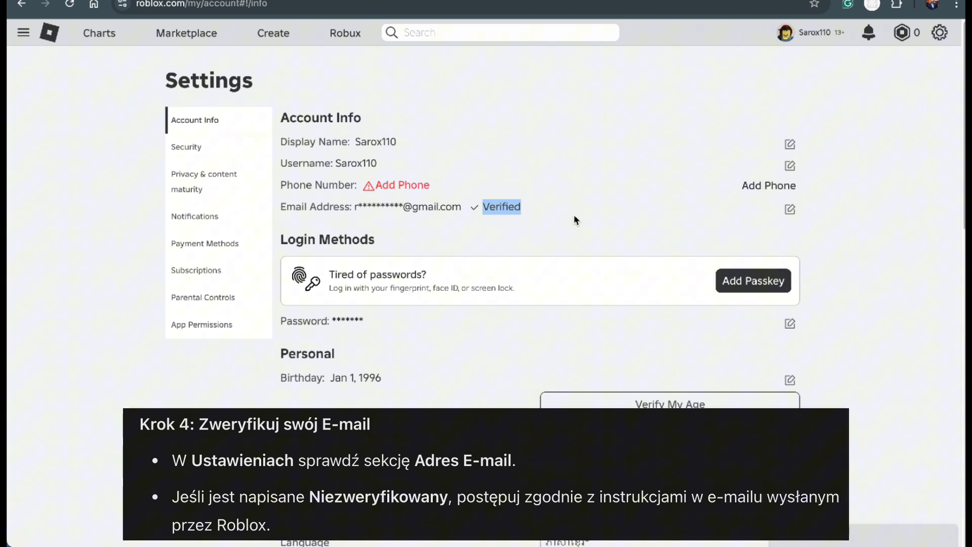
{"action": "mouse_move", "coordinate": [640, 169]}
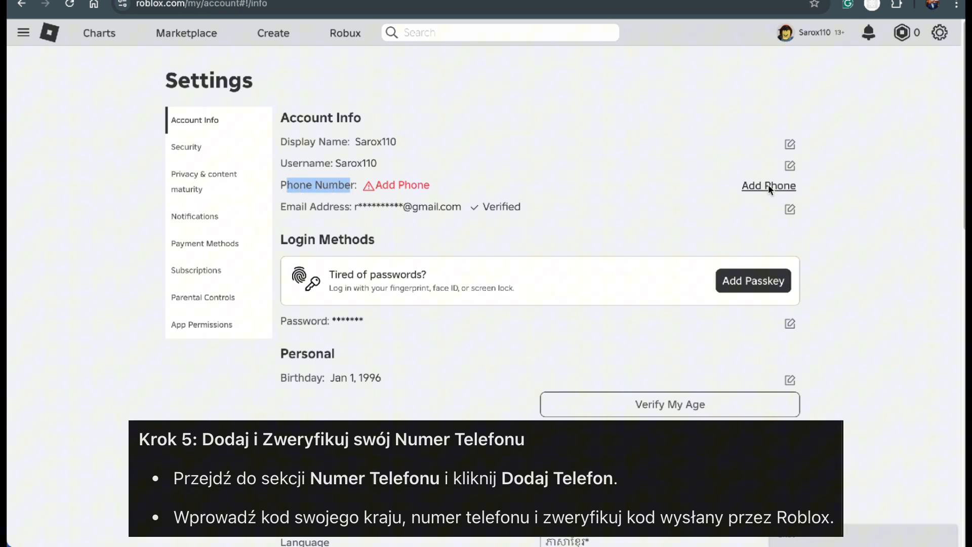
Add phone number 743288 and submit it for verification.
{"action": "left_click", "coordinate": [769, 185]}
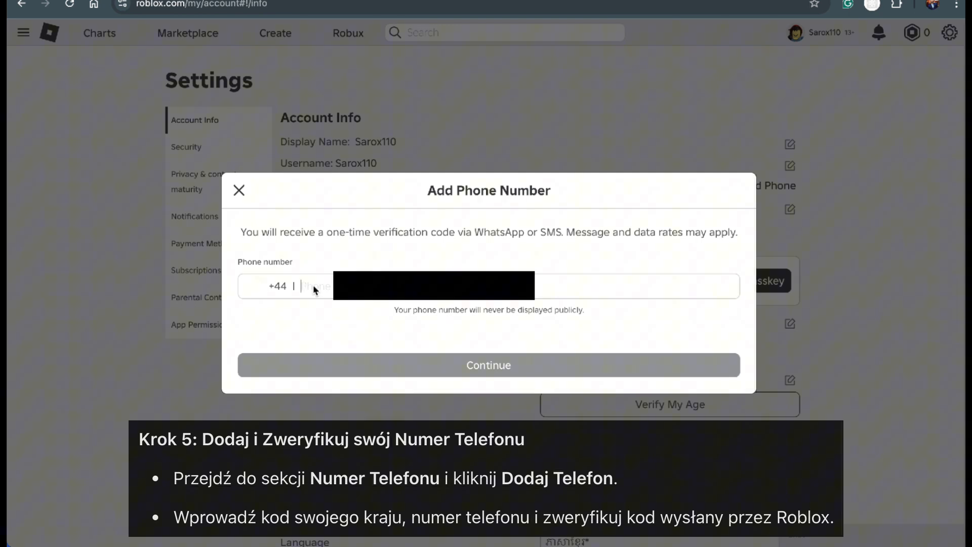
{"action": "type", "text": "7432"}
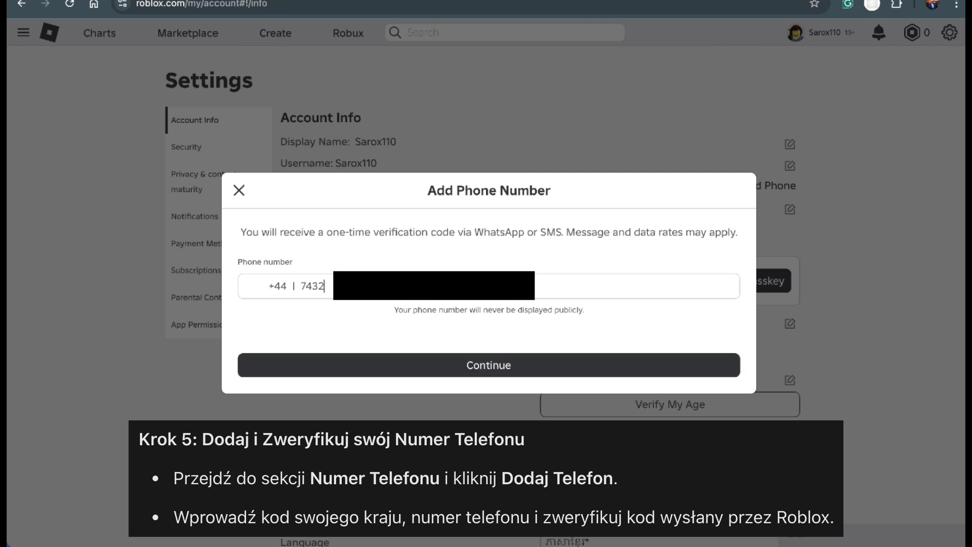
{"action": "type", "text": "88"}
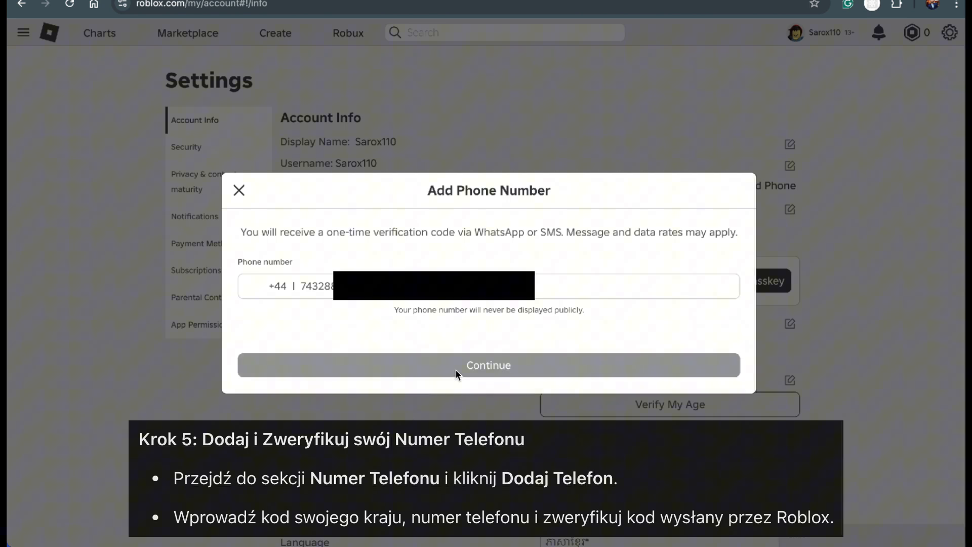
{"action": "left_click", "coordinate": [488, 364]}
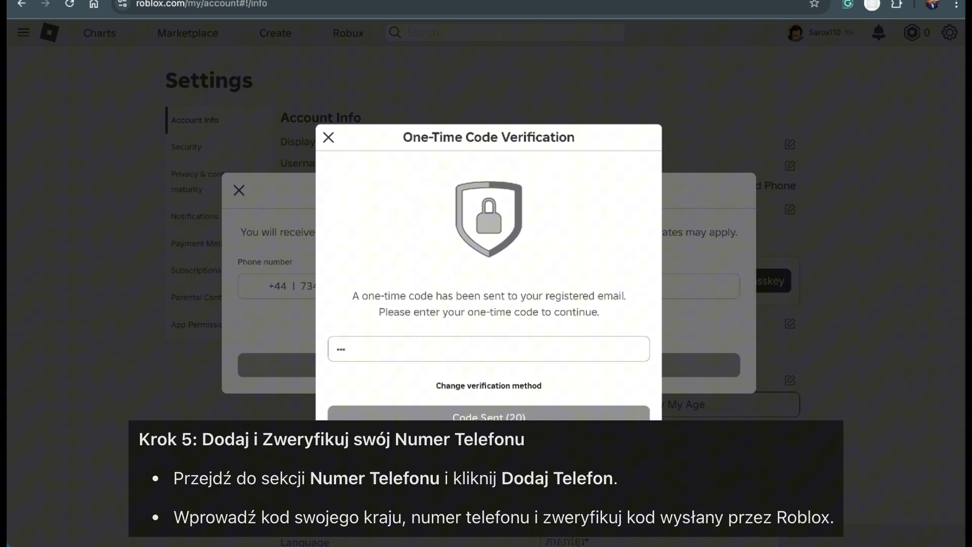
Resubmit the number, choose No for letting friends find you, and finish.
{"action": "left_click", "coordinate": [328, 137]}
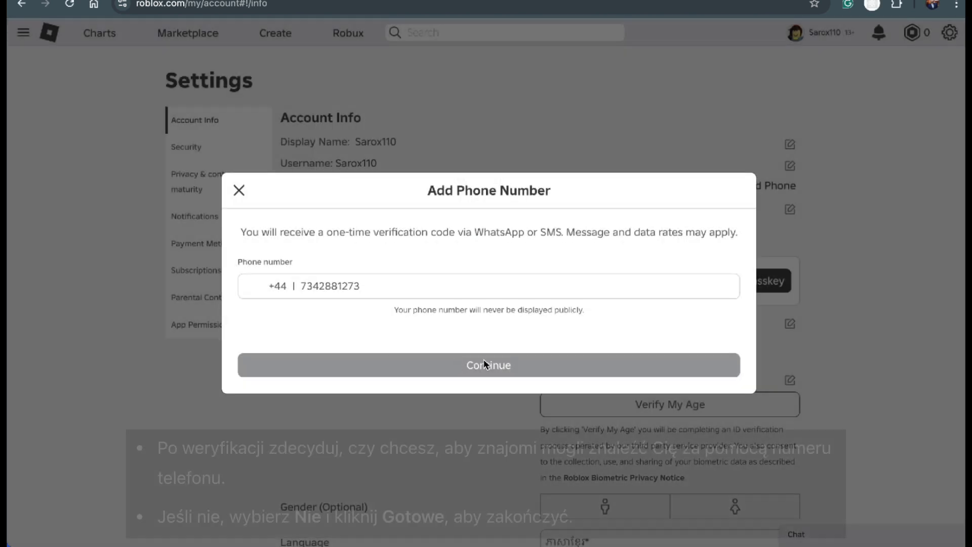
{"action": "left_click", "coordinate": [488, 364]}
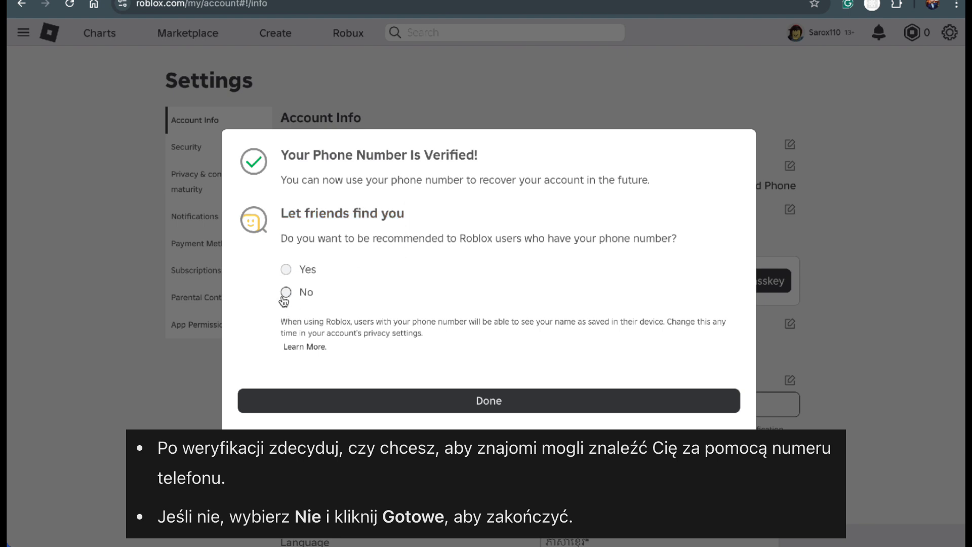
{"action": "left_click", "coordinate": [285, 292]}
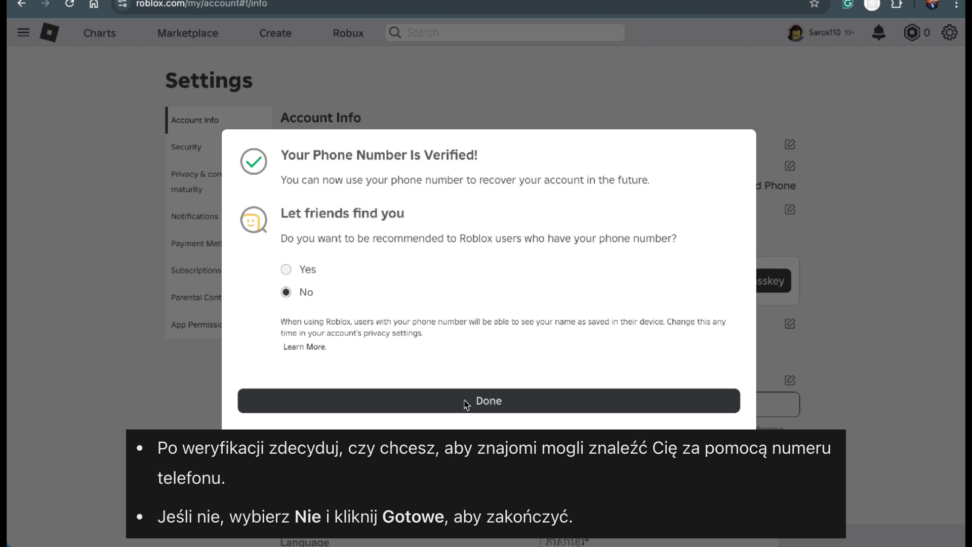
{"action": "left_click", "coordinate": [487, 400]}
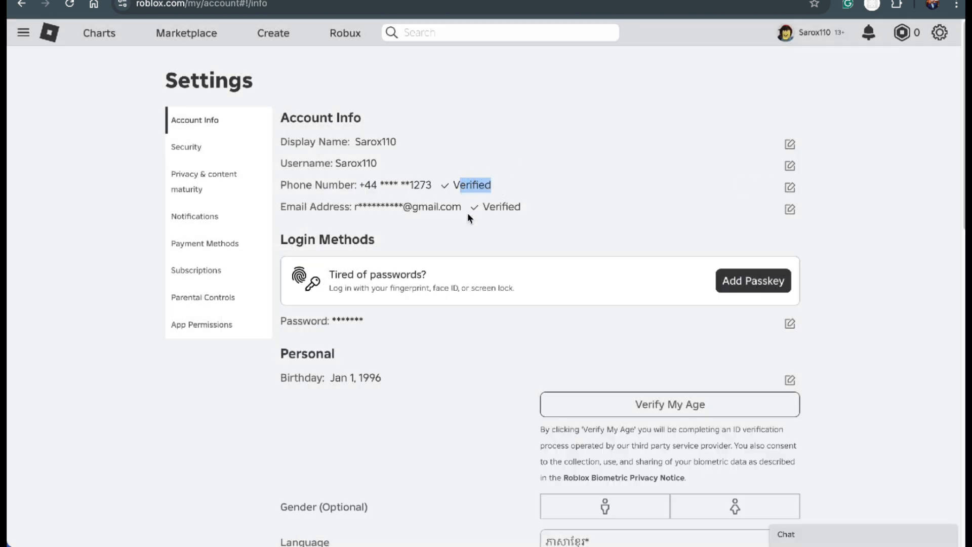
{"action": "mouse_move", "coordinate": [514, 153]}
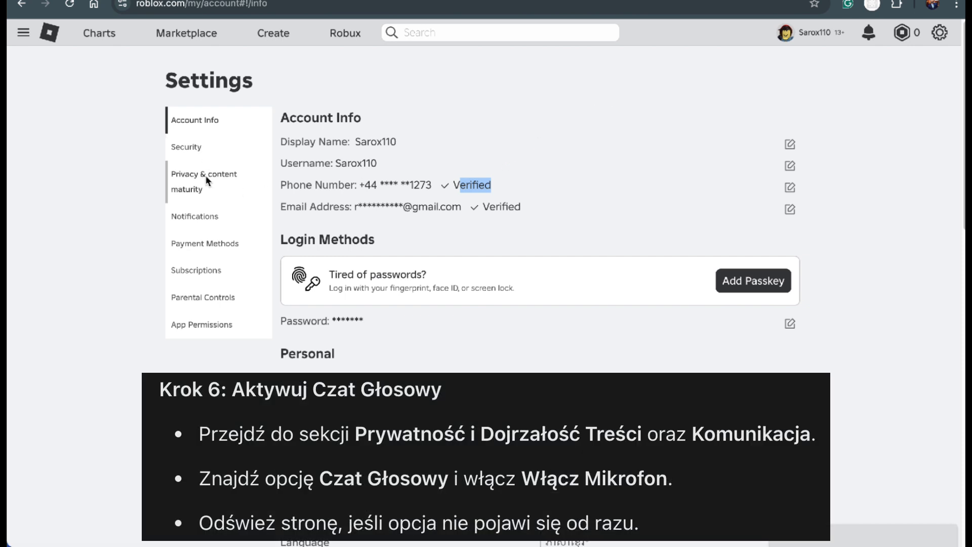
Confirm Enable Microphone is on under Communication > Voice Chat, then reload the page.
{"action": "left_click", "coordinate": [204, 181]}
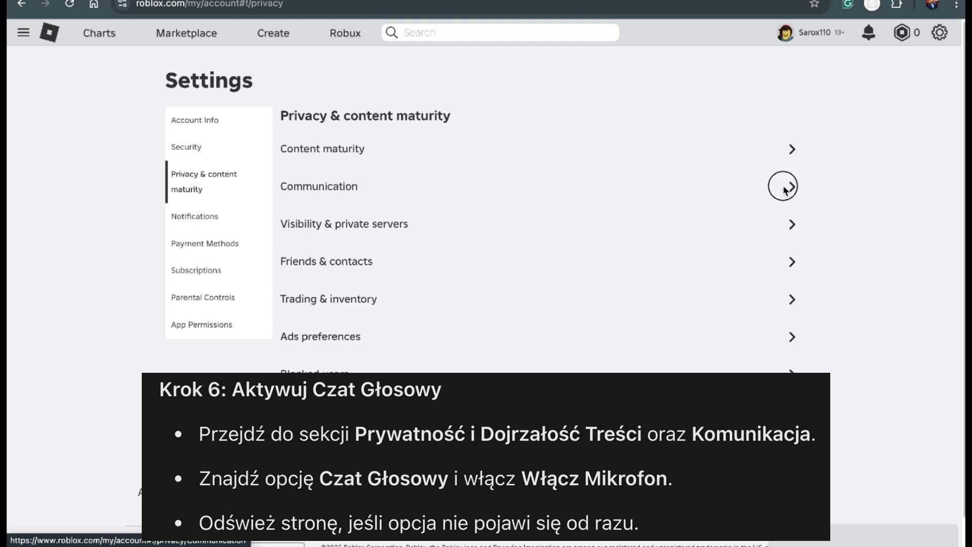
{"action": "left_click", "coordinate": [783, 185]}
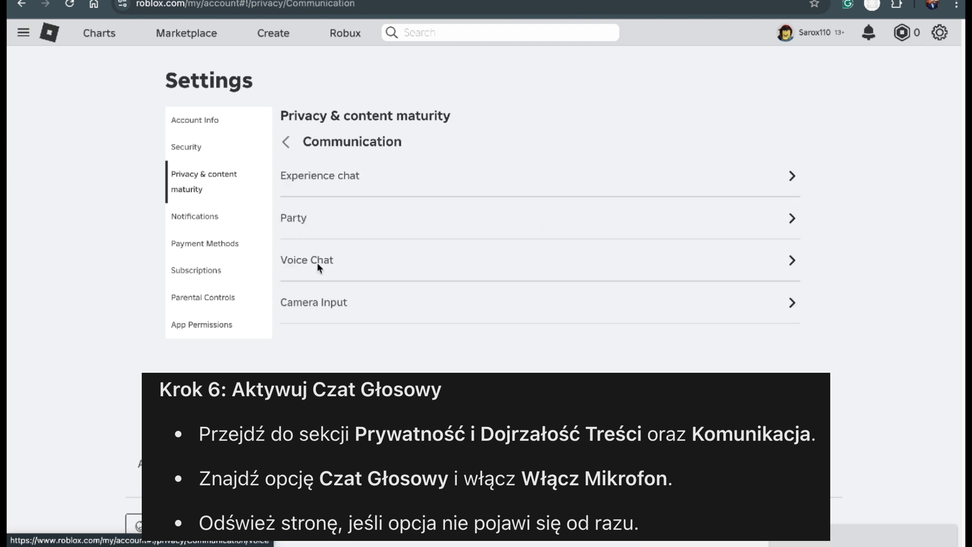
{"action": "left_click", "coordinate": [307, 260]}
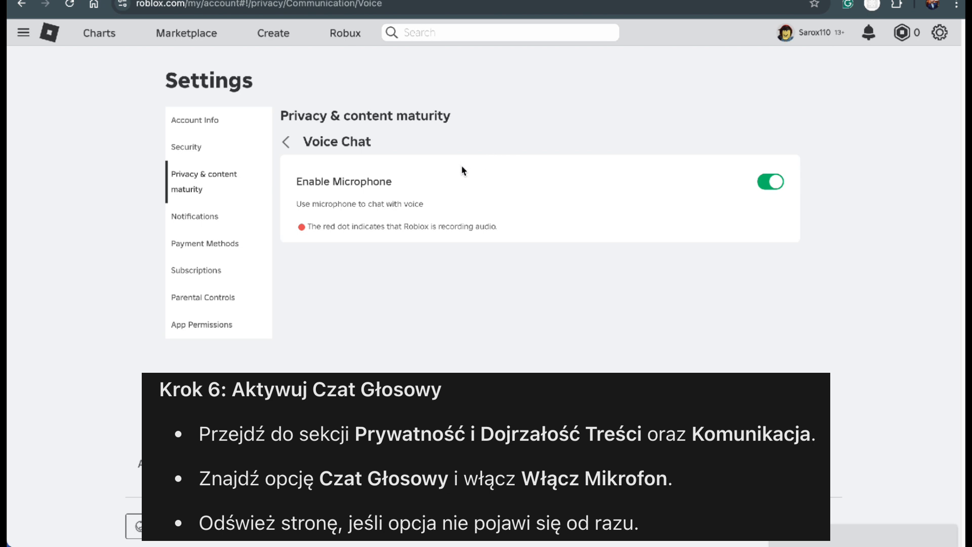
{"action": "mouse_move", "coordinate": [375, 364]}
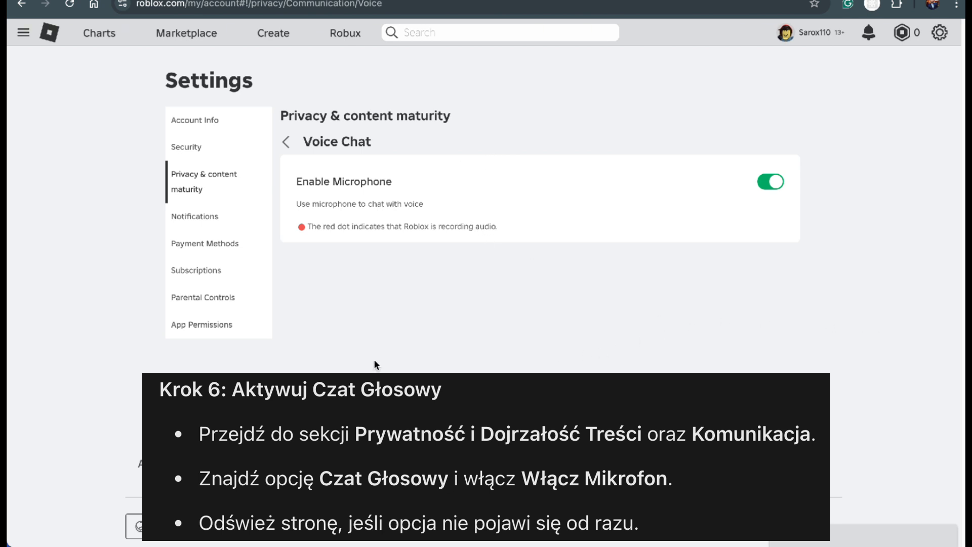
{"action": "mouse_move", "coordinate": [163, 60]}
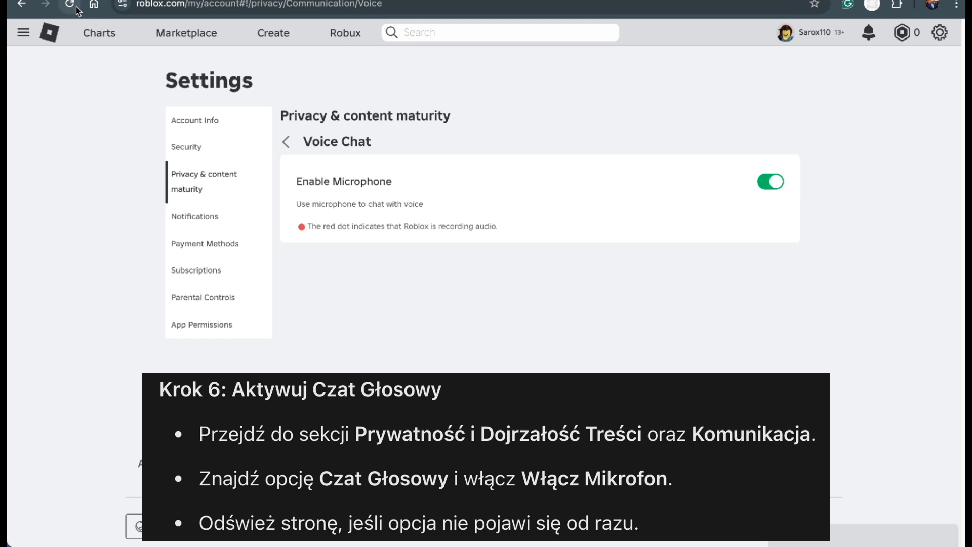
{"action": "left_click", "coordinate": [69, 6]}
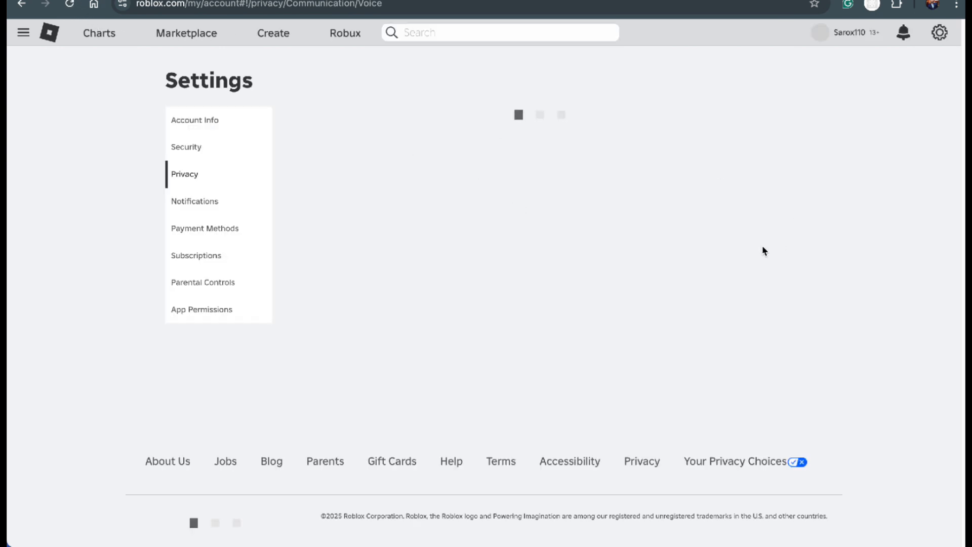
Open the in-game Settings tab and scroll to the audio device options.
{"action": "left_click", "coordinate": [202, 282]}
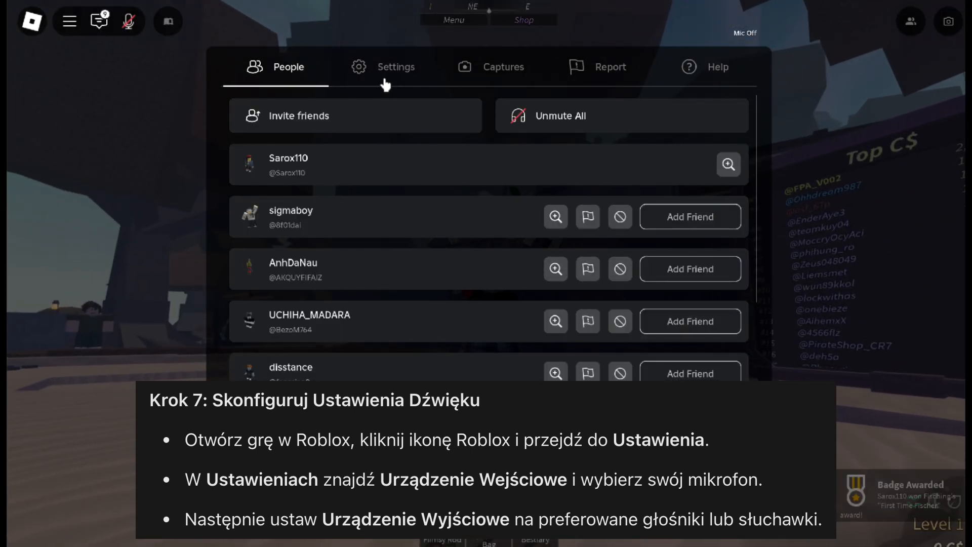
{"action": "left_click", "coordinate": [396, 67]}
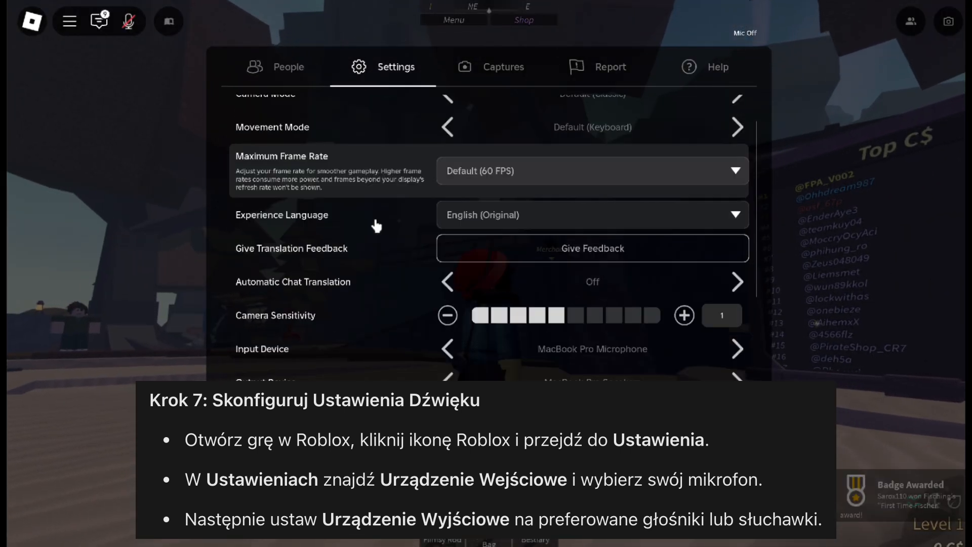
{"action": "scroll", "scroll_direction": "down", "scroll_amount": 3}
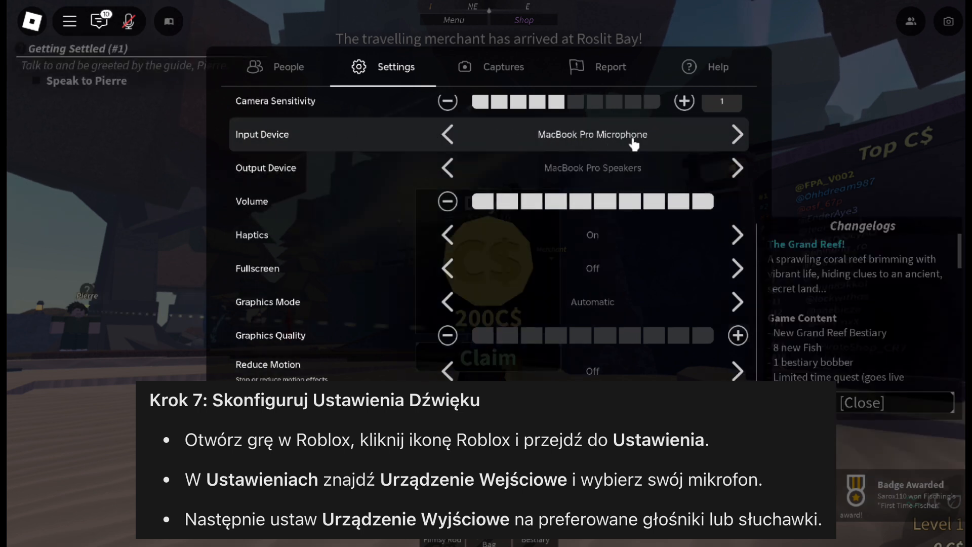
Set Input Device to Microsoft Teams Audio and Output Device to DELL S2422HZ.
{"action": "left_click", "coordinate": [737, 134]}
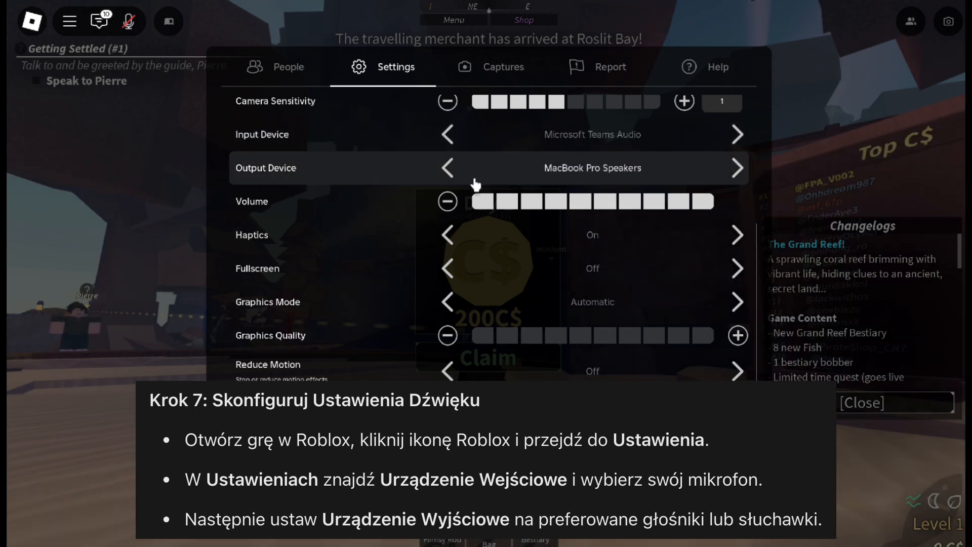
{"action": "left_click", "coordinate": [737, 168]}
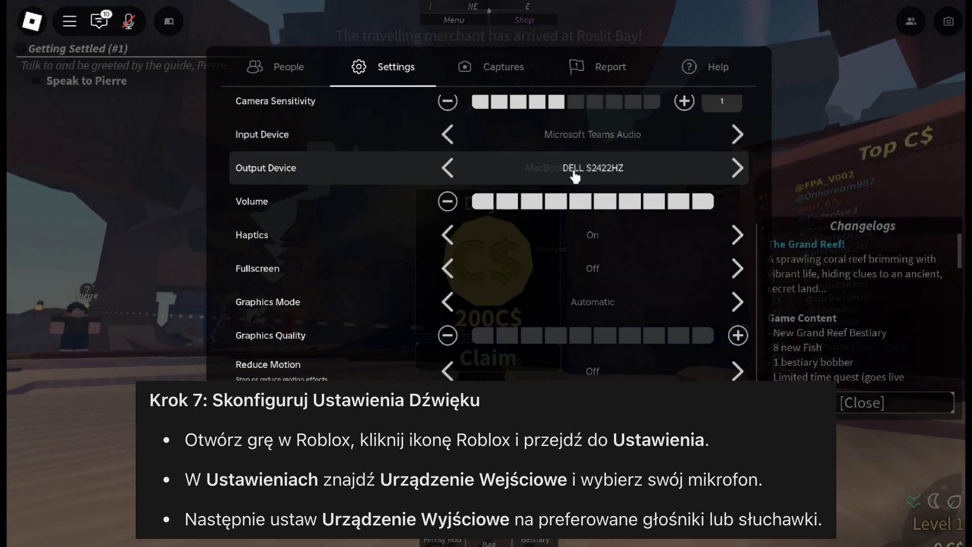
{"action": "left_click", "coordinate": [738, 167]}
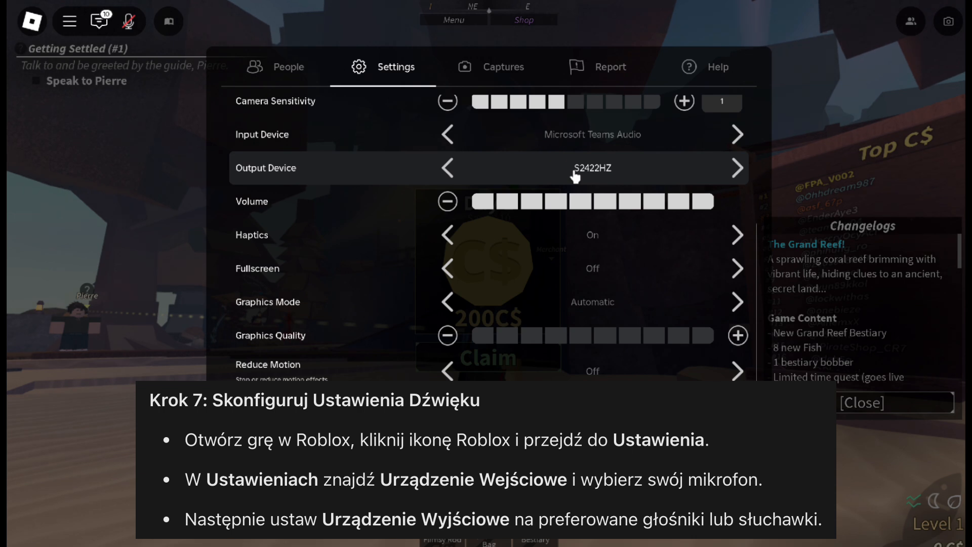
{"action": "left_click", "coordinate": [447, 168]}
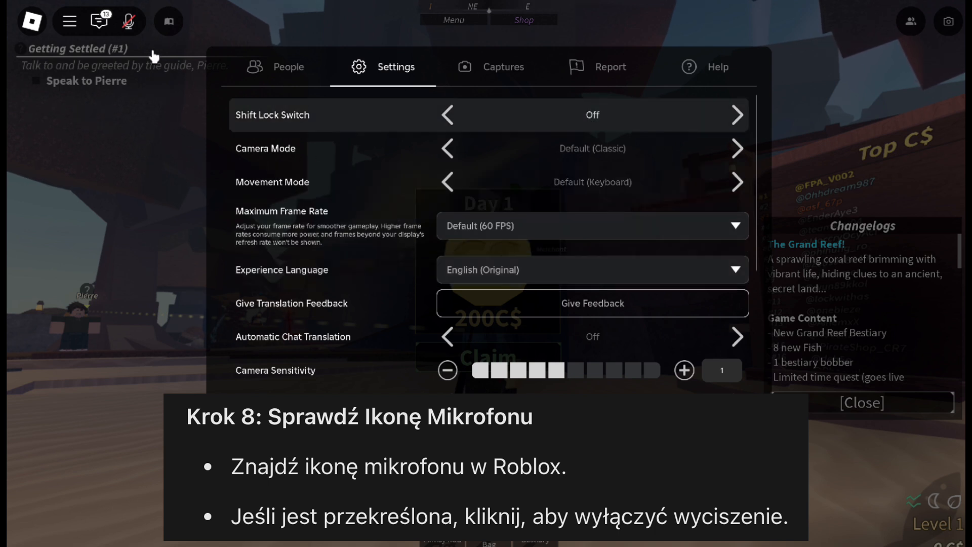
{"action": "mouse_move", "coordinate": [129, 20]}
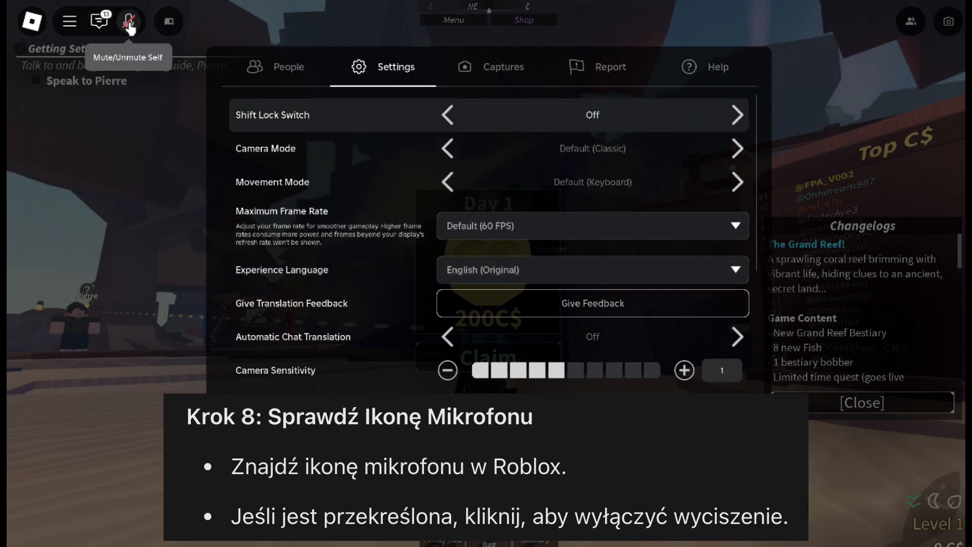
Unmute the microphone for voice chat from the top bar.
{"action": "left_click", "coordinate": [129, 21]}
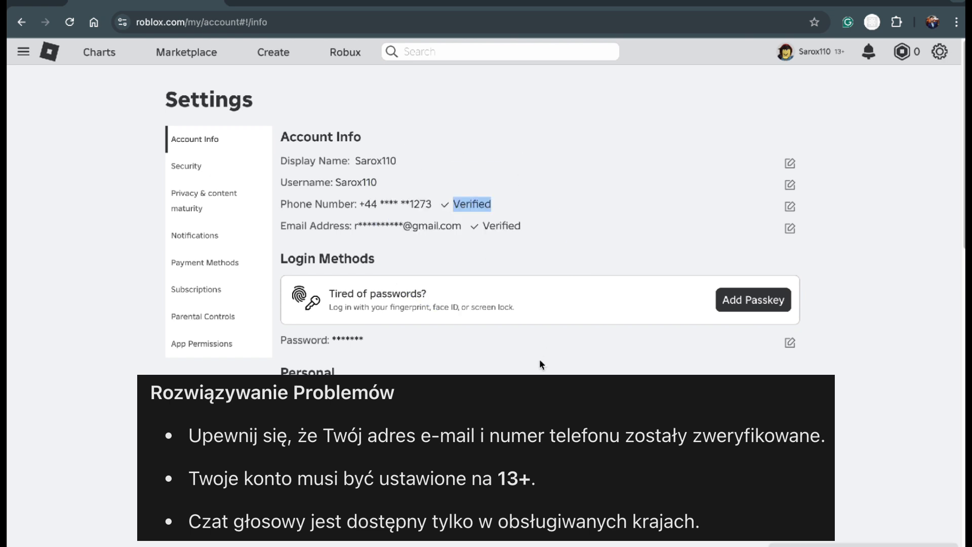
{"action": "mouse_move", "coordinate": [202, 344]}
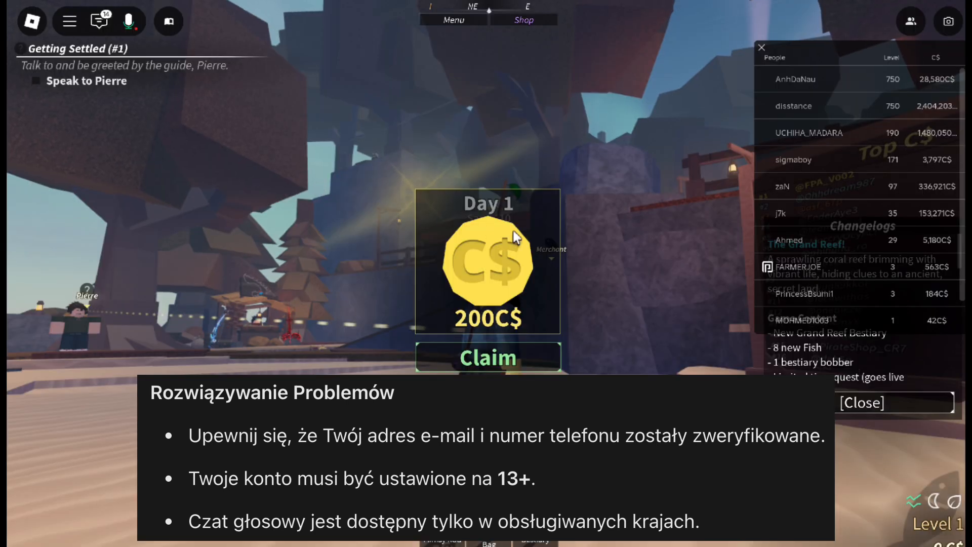
{"action": "mouse_move", "coordinate": [397, 220]}
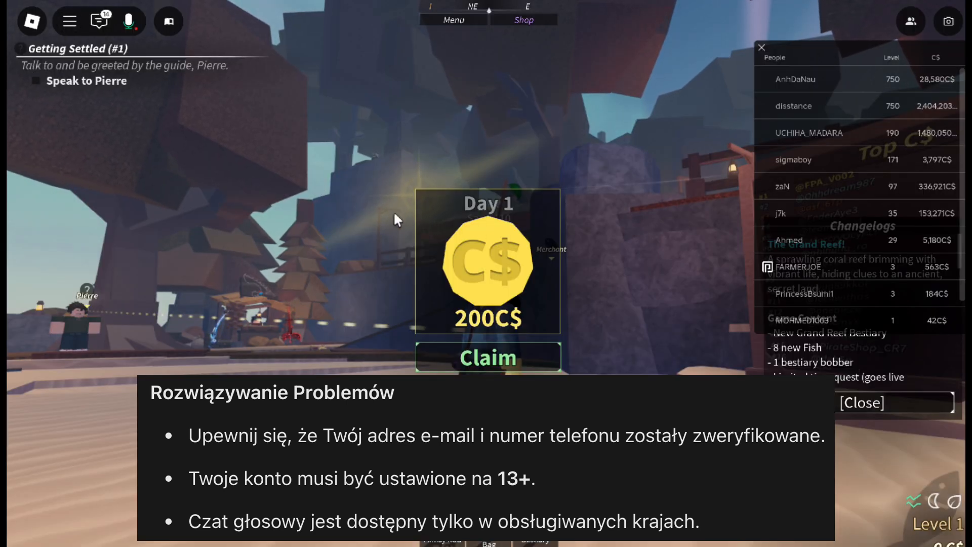